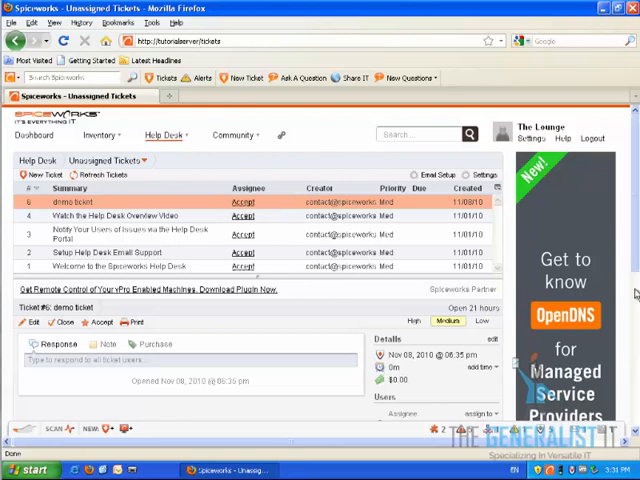
Search Spiceworks for 'dynamic links plugin' and show the results.
scroll("down", 3)
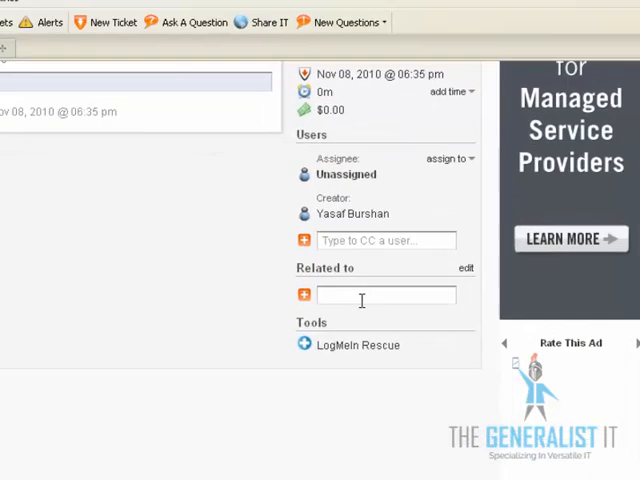
scroll("down", 3)
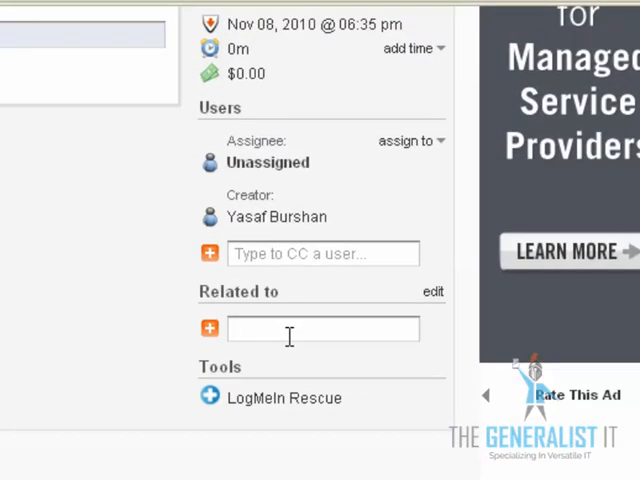
type("serv")
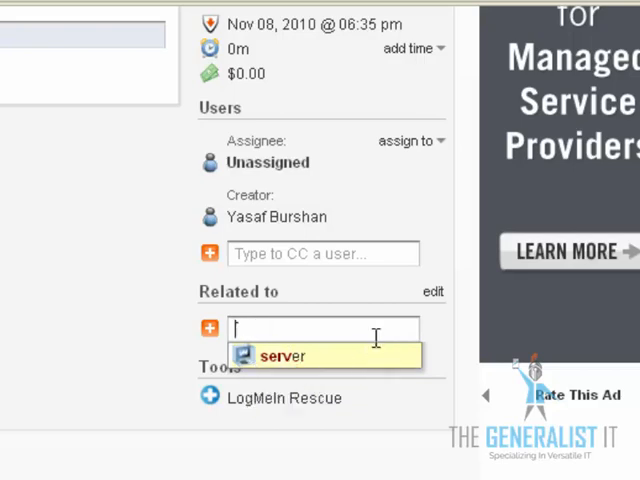
type("we")
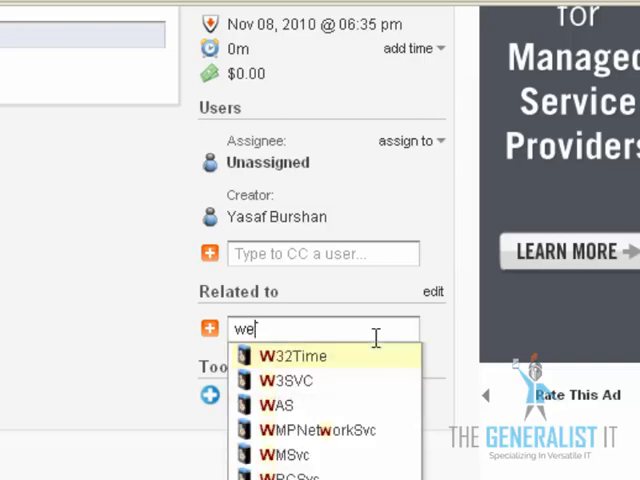
type("b")
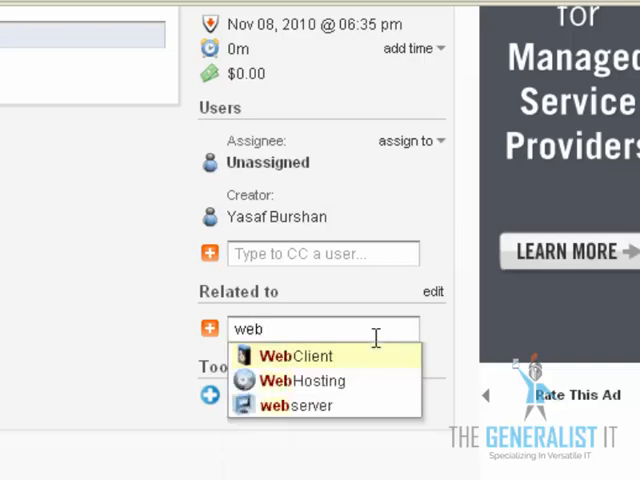
mouse_move(276, 390)
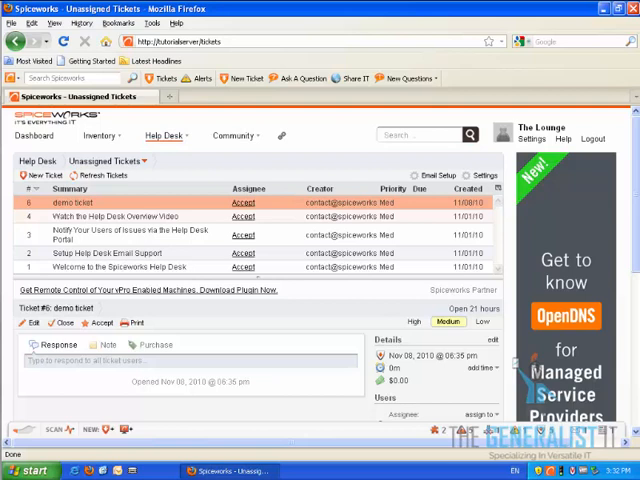
mouse_move(176, 216)
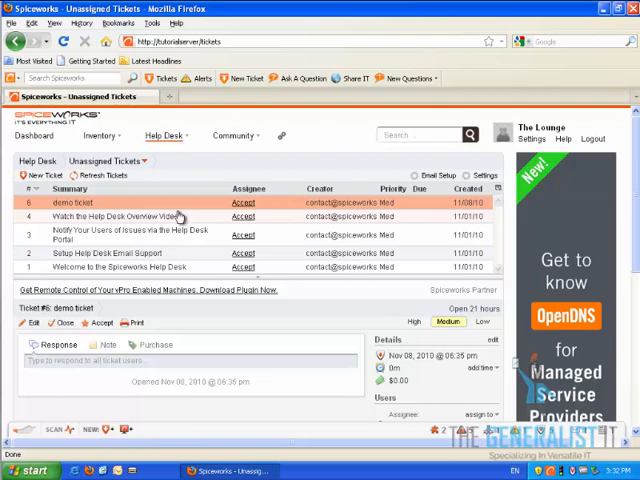
mouse_move(296, 184)
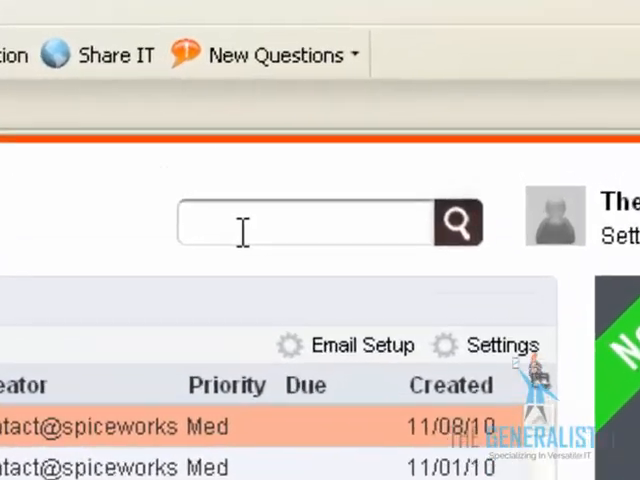
type("dynamic li")
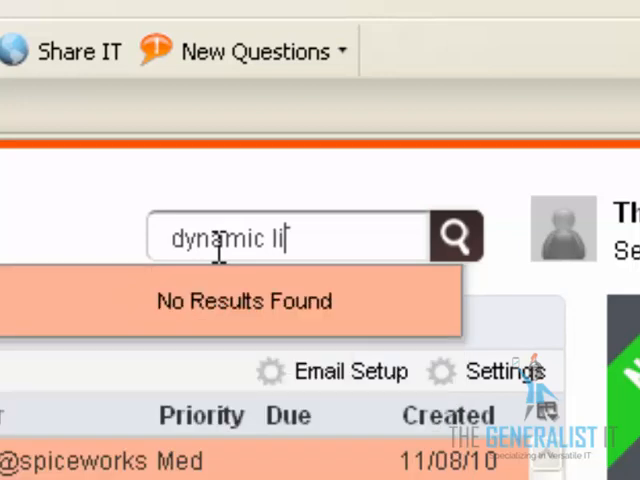
type("nks")
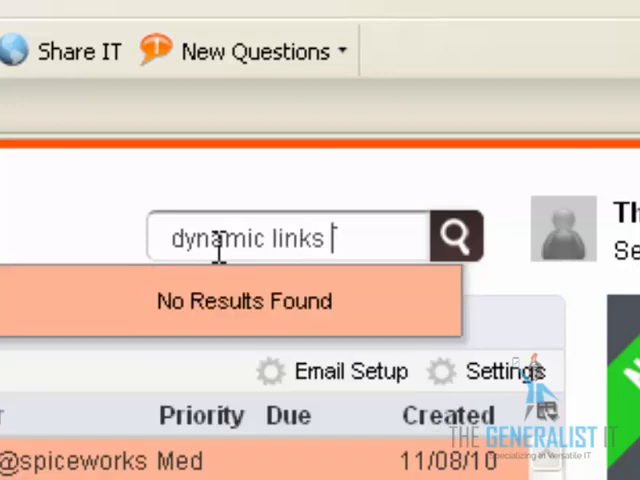
type("plugin")
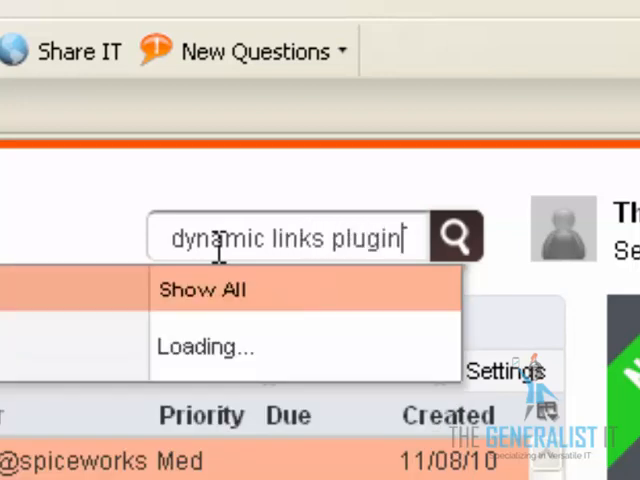
left_click(456, 238)
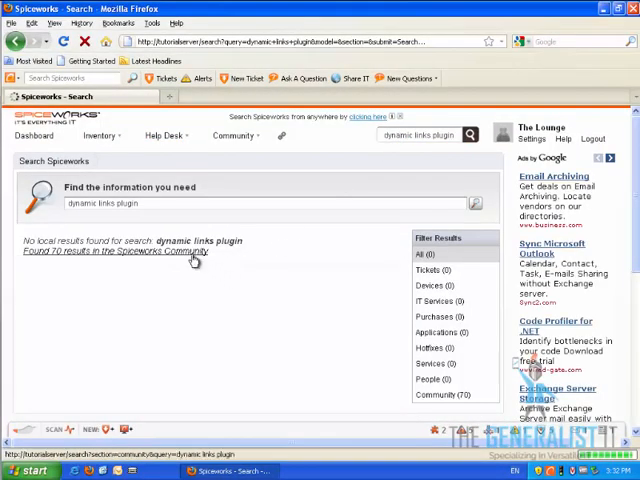
Install the Dynamic Troubleshooting Action Link plugin from the community results.
left_click(436, 394)
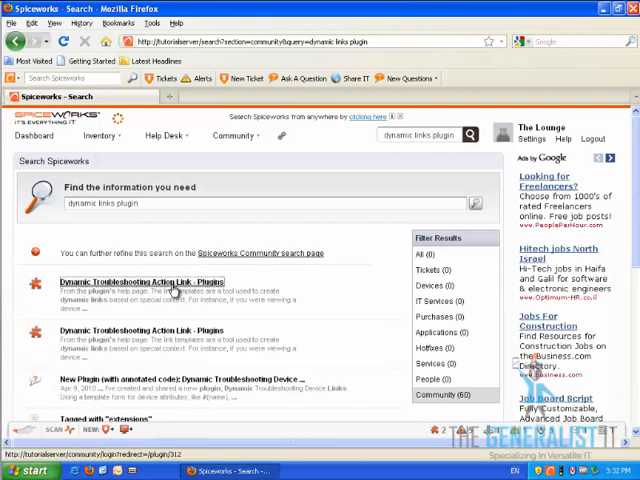
left_click(140, 280)
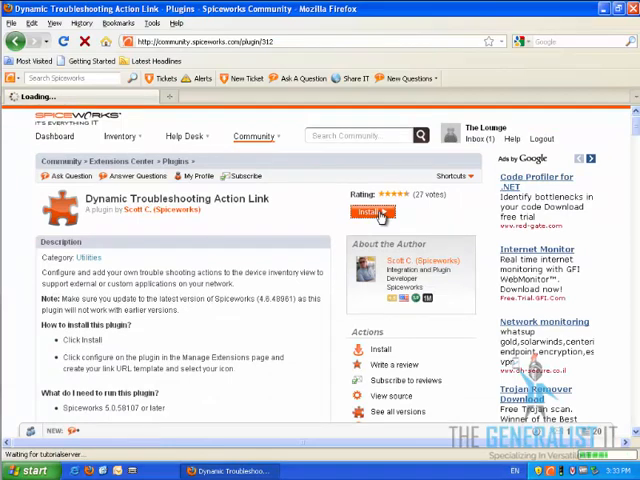
left_click(372, 212)
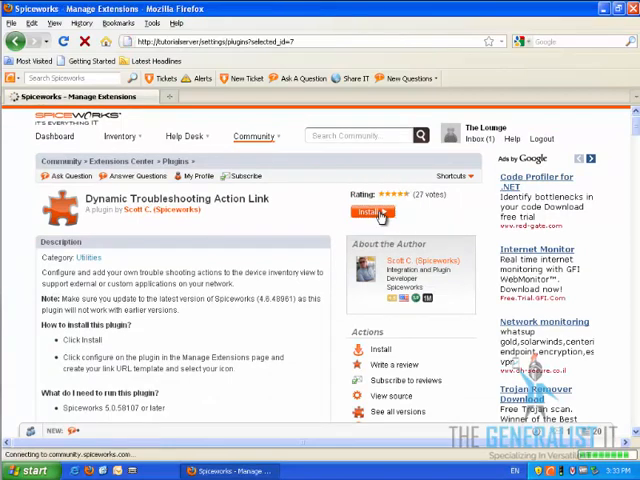
left_click(364, 212)
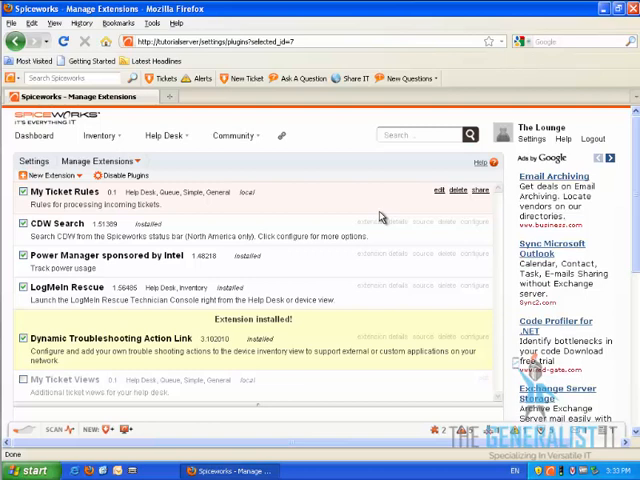
mouse_move(138, 148)
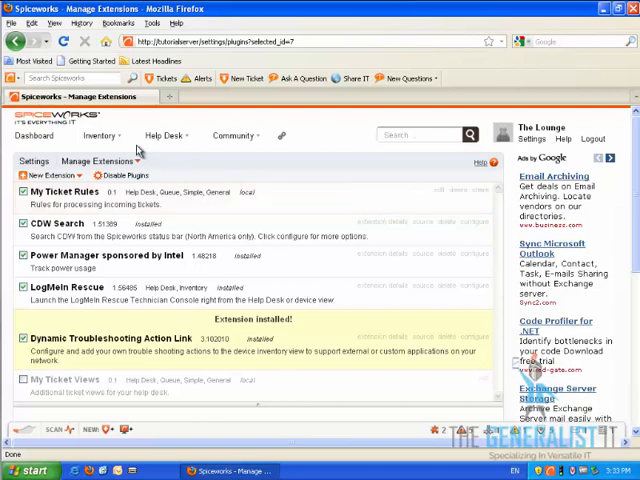
Go to Inventory > IT Services and start a new IT service.
left_click(100, 136)
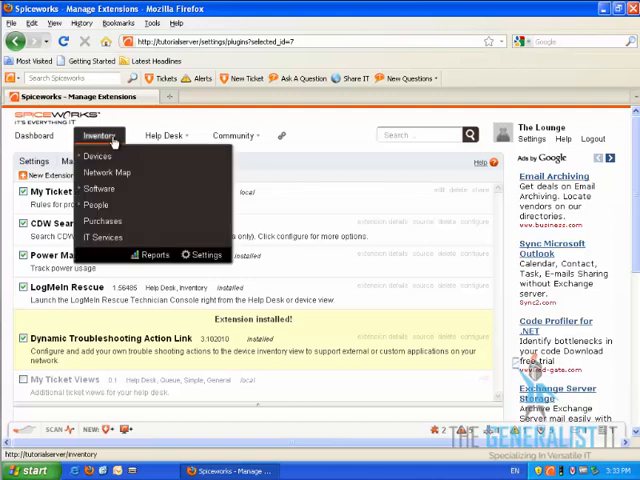
left_click(104, 238)
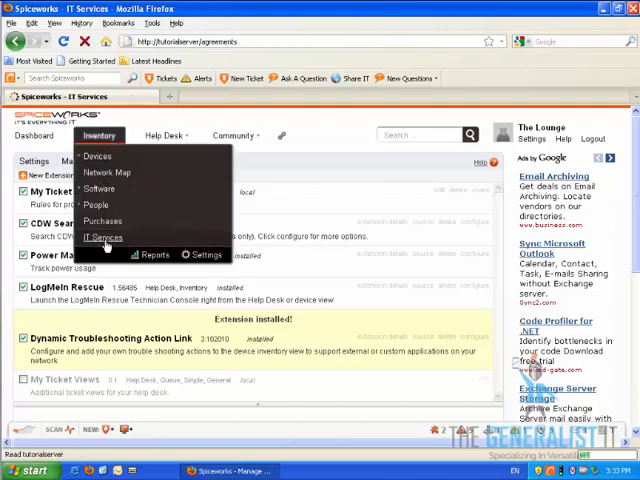
left_click(104, 238)
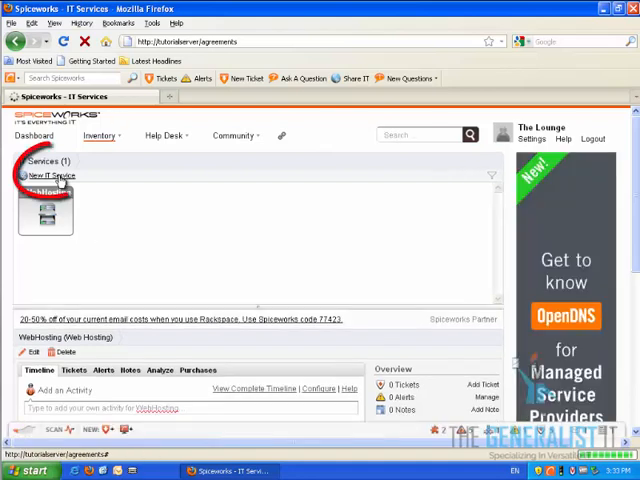
left_click(54, 176)
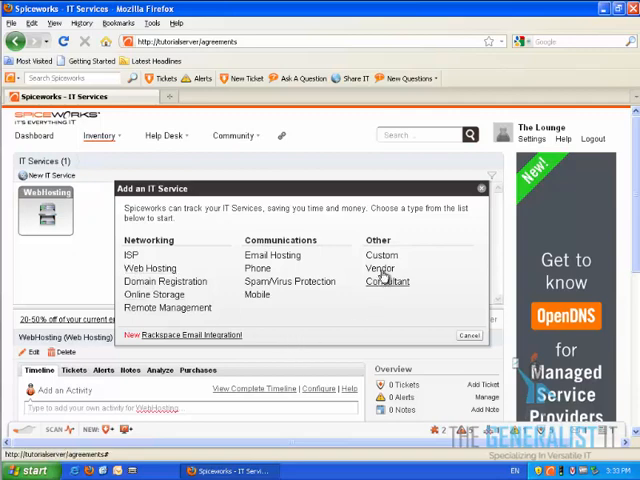
mouse_move(380, 256)
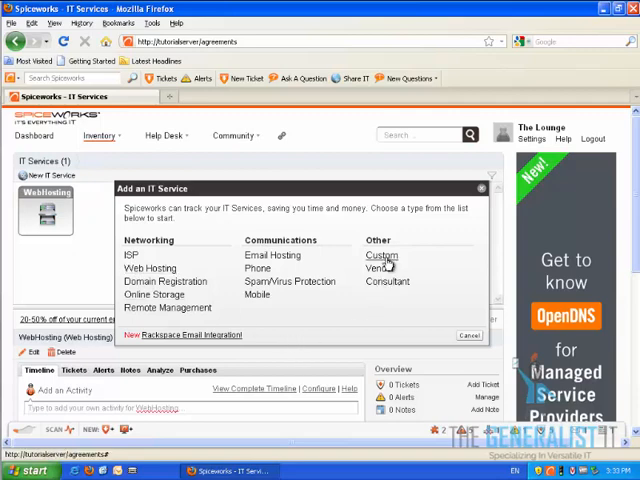
Save a vendor service 'Demo Vendor', account Demo, ending 2011-11-30, costing 200 per month.
left_click(380, 256)
type("De")
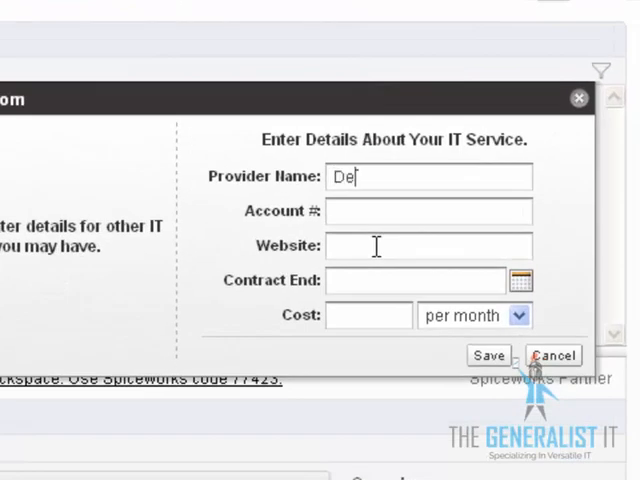
type("mo Vendor")
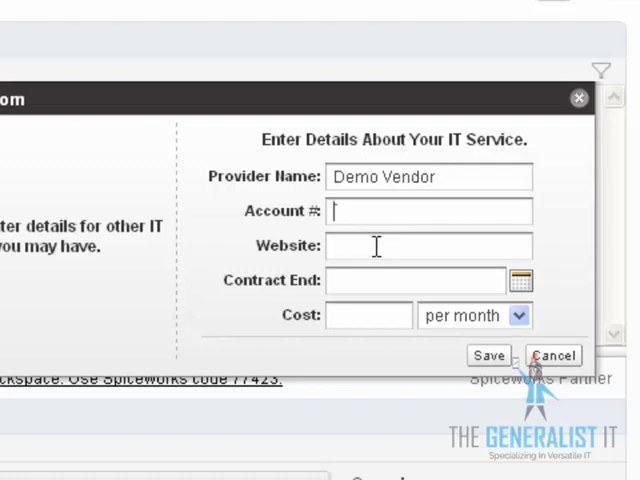
type("Demo")
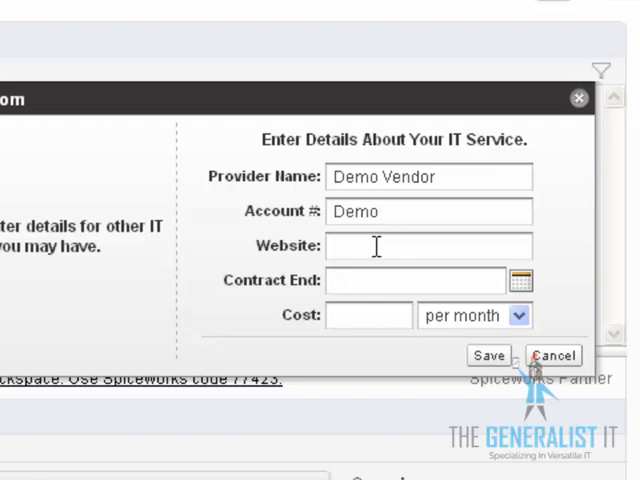
left_click(518, 280)
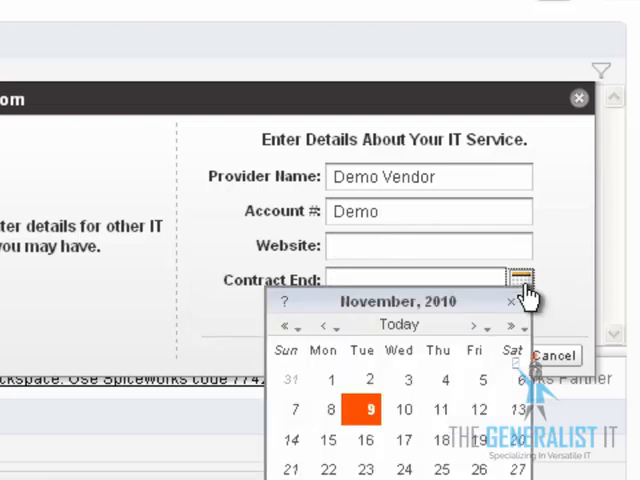
mouse_move(512, 332)
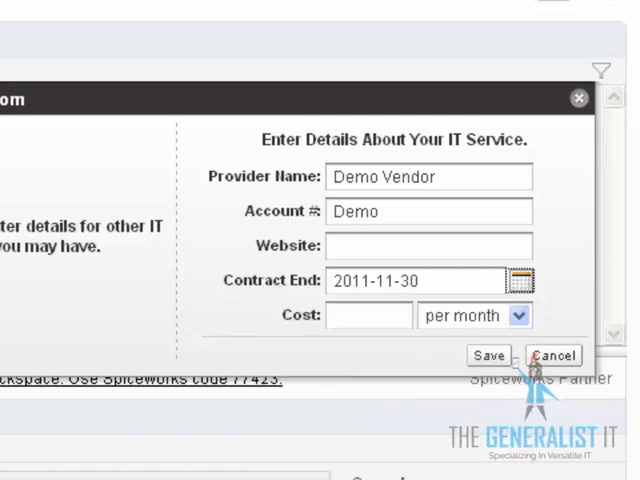
type("2")
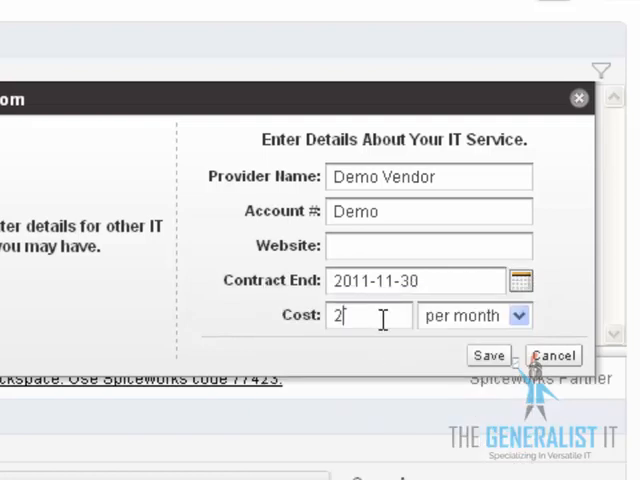
type("00")
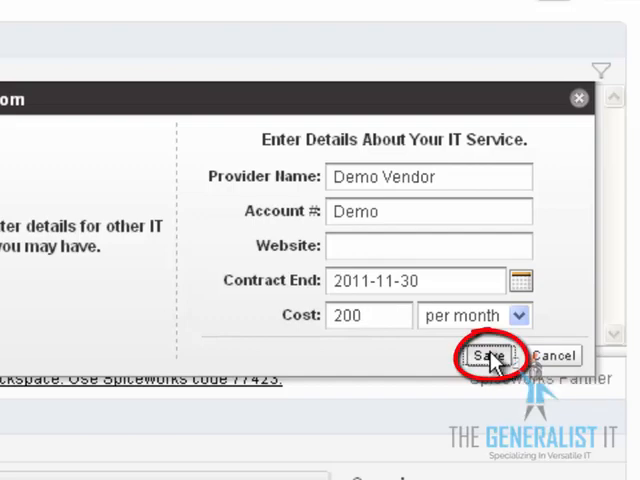
left_click(488, 356)
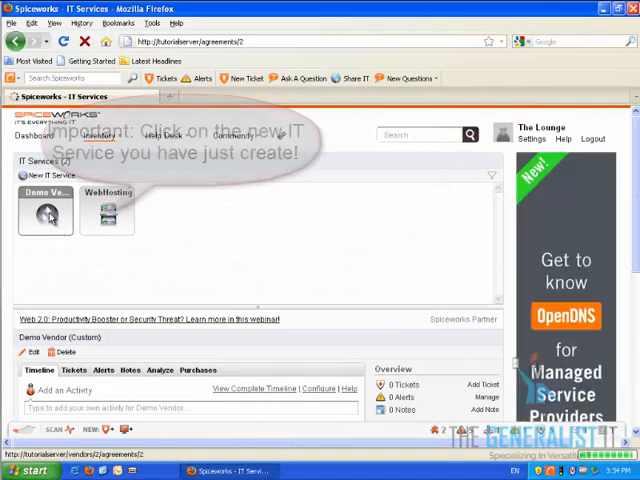
Open the new Demo Vendor service page and note its agreement URL.
left_click(44, 212)
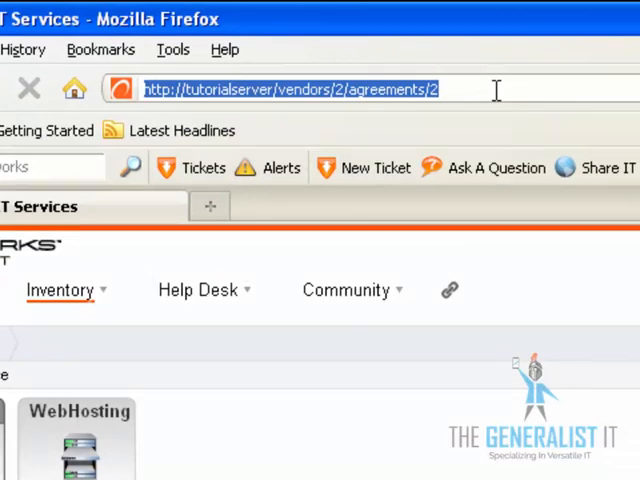
mouse_move(360, 118)
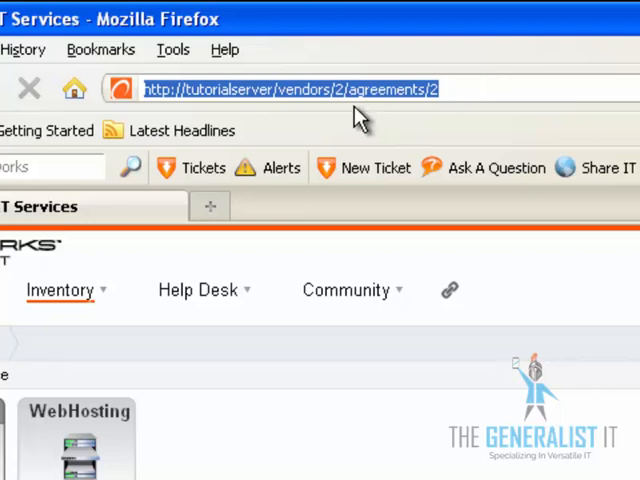
mouse_move(348, 112)
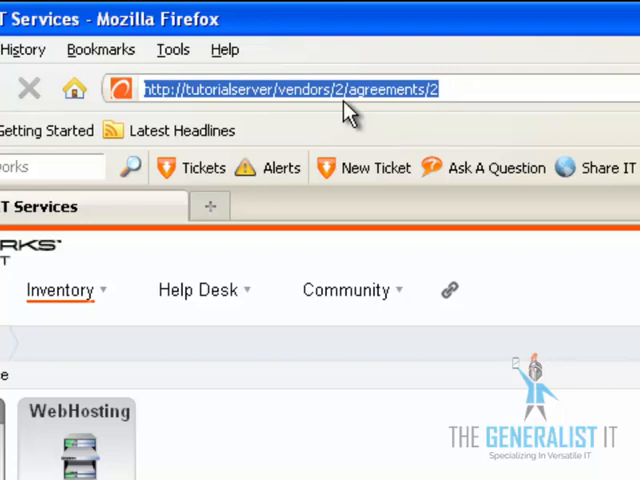
mouse_move(344, 116)
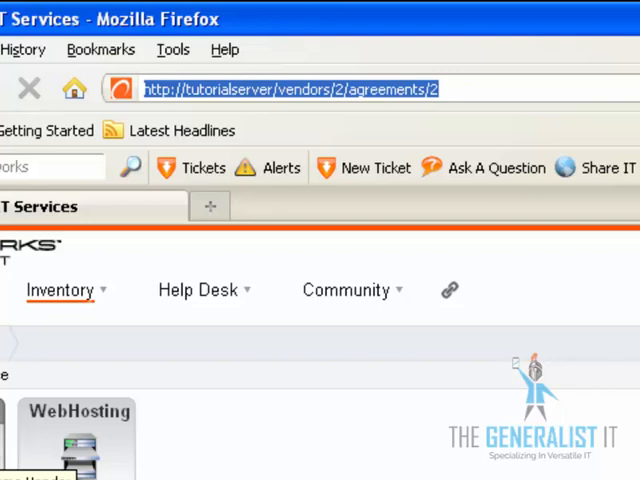
mouse_move(240, 304)
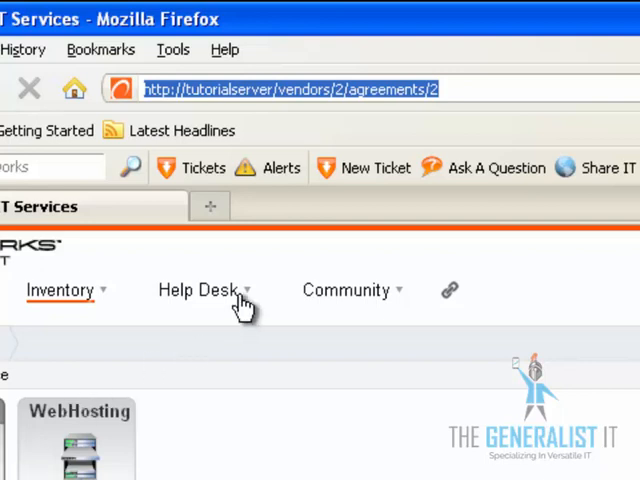
Navigate via Help Desk > Settings to Advanced & International Options, Custom Attributes section.
left_click(198, 290)
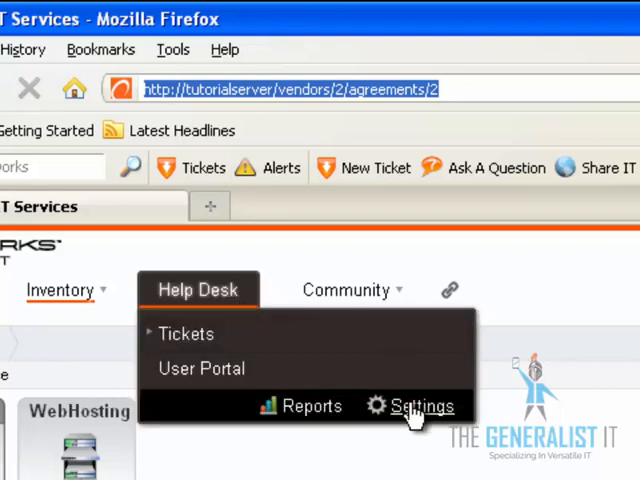
left_click(420, 404)
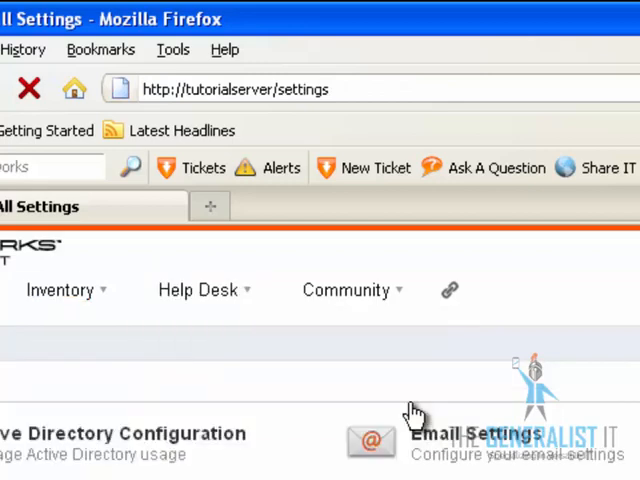
scroll("up", 3)
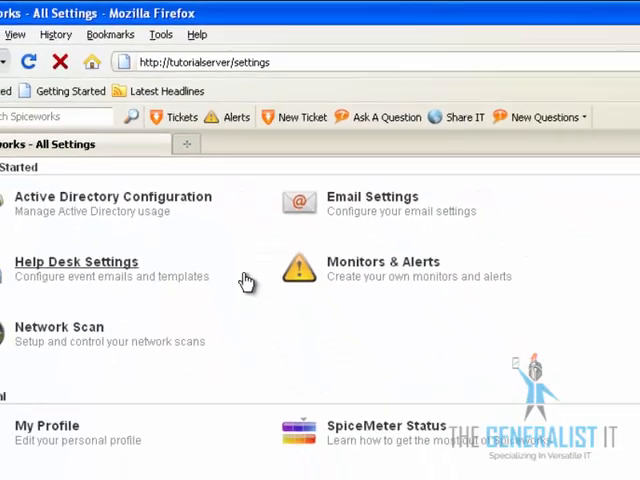
scroll("down", 3)
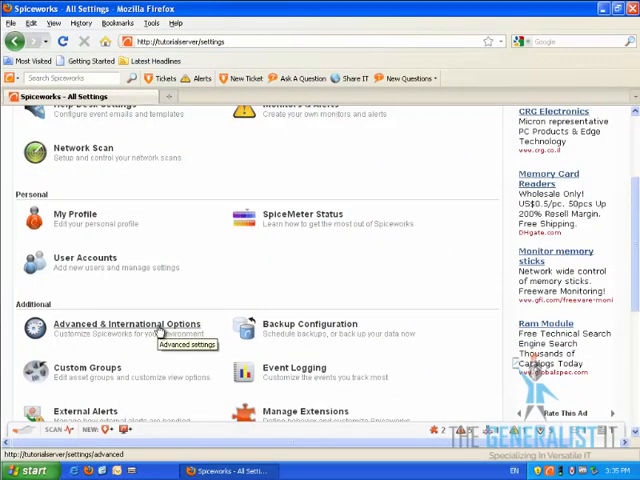
left_click(124, 324)
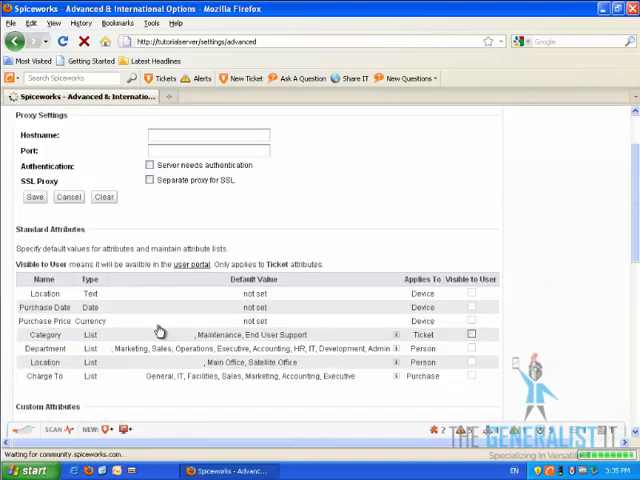
scroll("down", 3)
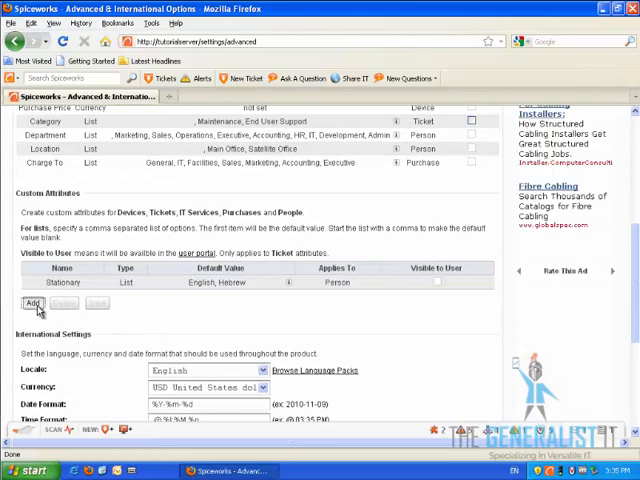
Add a custom device attribute 'IT Service Vendor Id' of type Text.
left_click(32, 304)
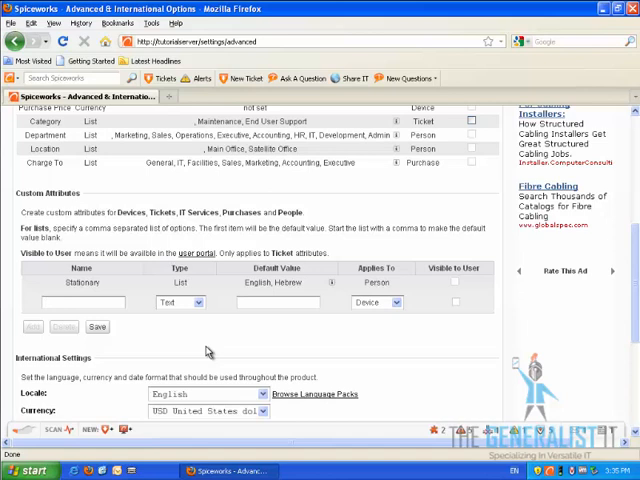
type("It service")
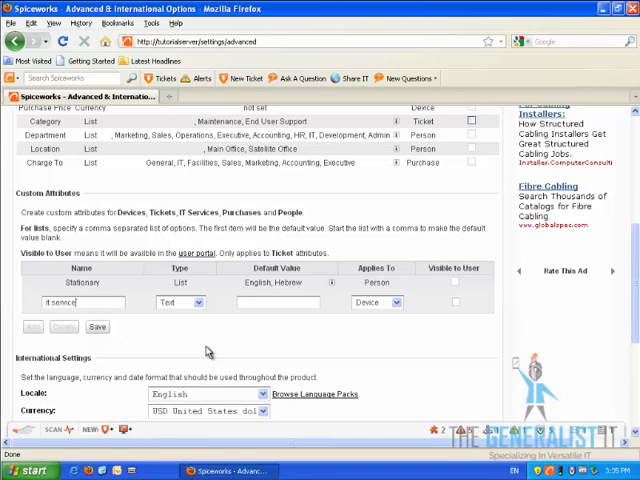
type("vendor id")
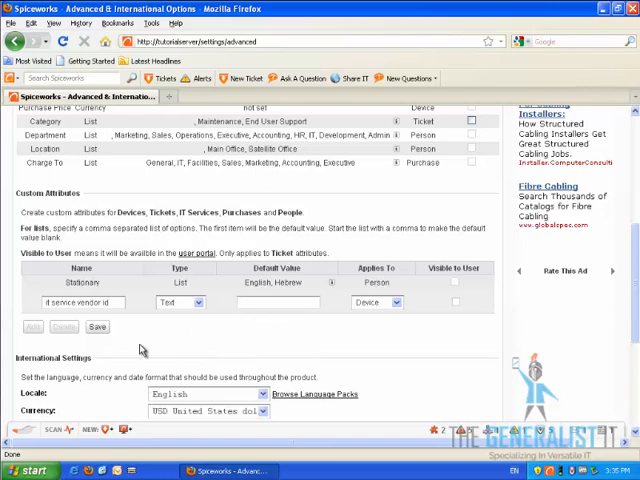
left_click(96, 328)
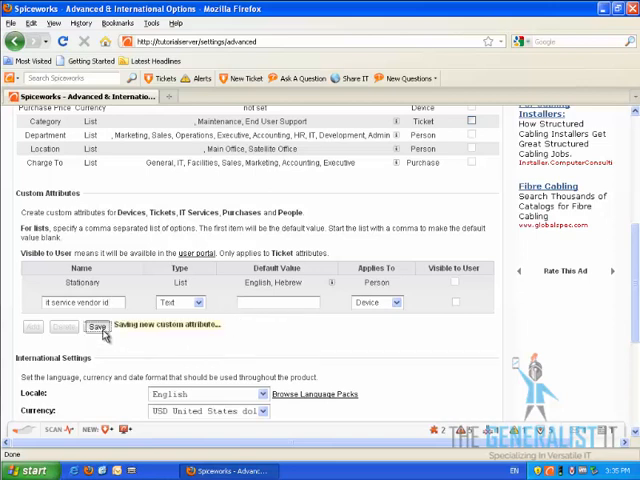
left_click(96, 328)
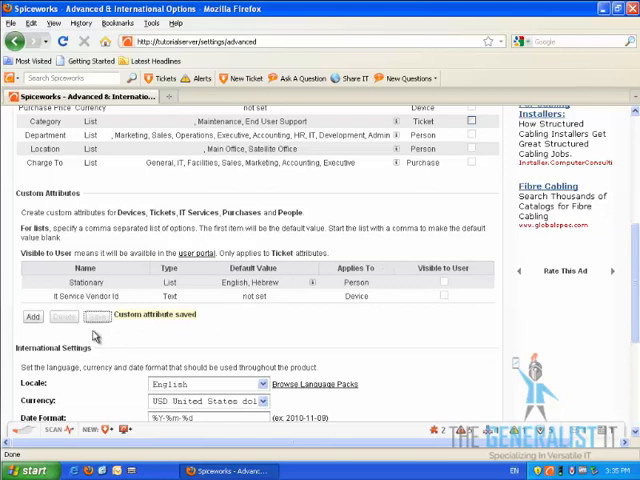
Add a second custom device attribute 'IT Service Agreement Id' of type Text.
left_click(32, 316)
type("It ")
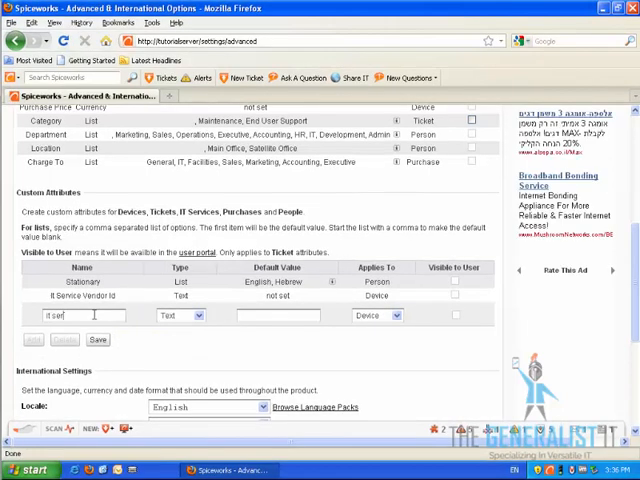
type("service")
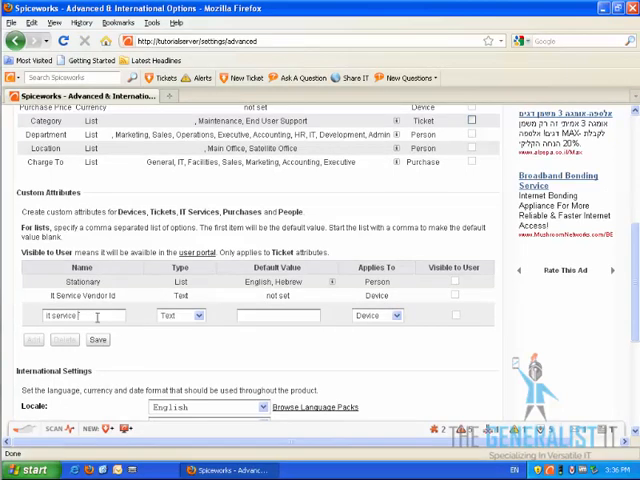
type("agree")
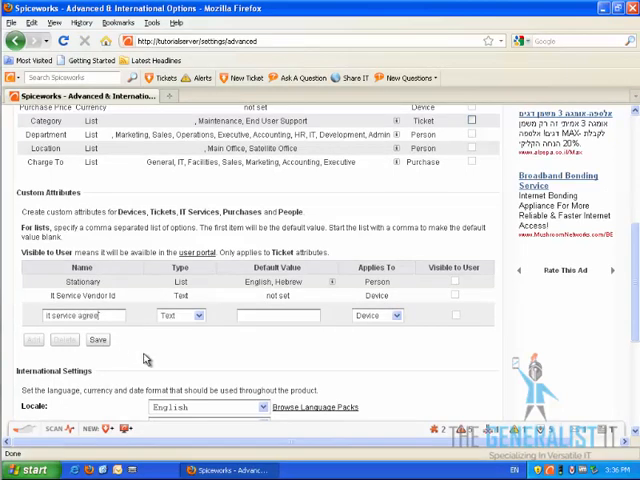
type("ment")
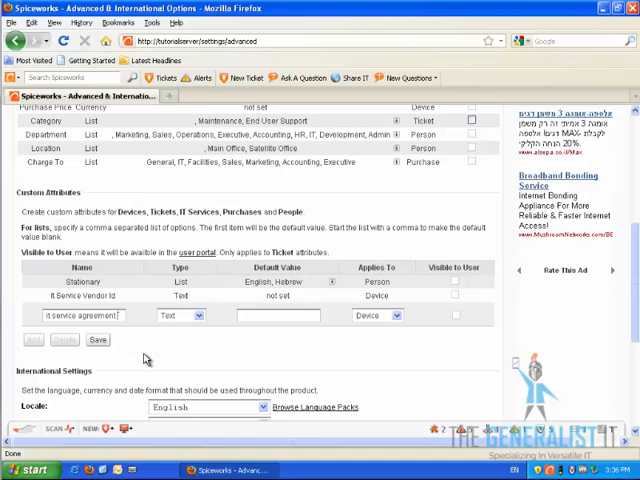
type("Id")
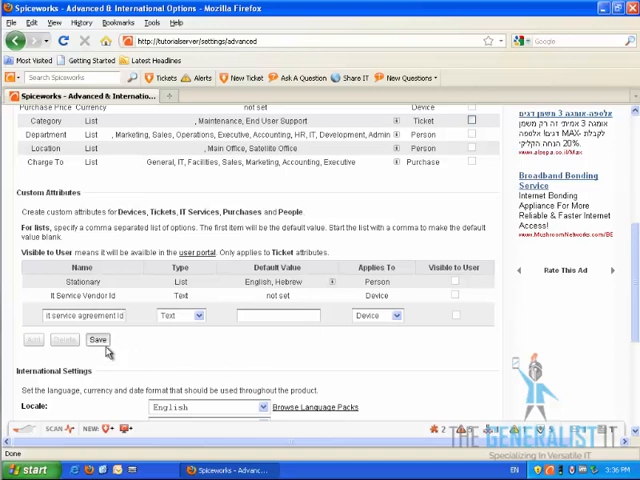
left_click(96, 340)
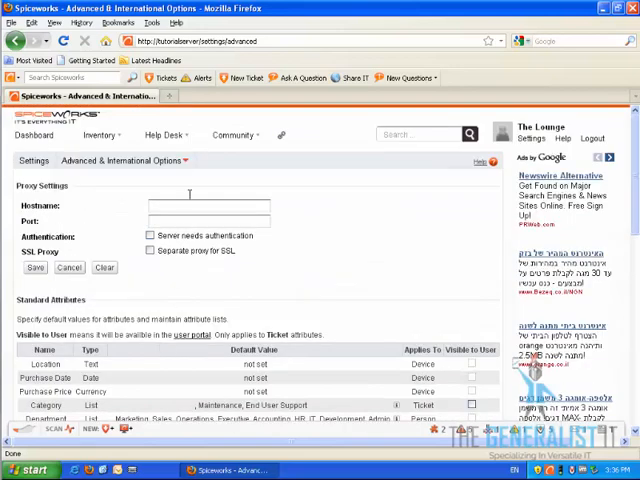
Open the 'server' device's General details from Inventory > Devices.
left_click(100, 134)
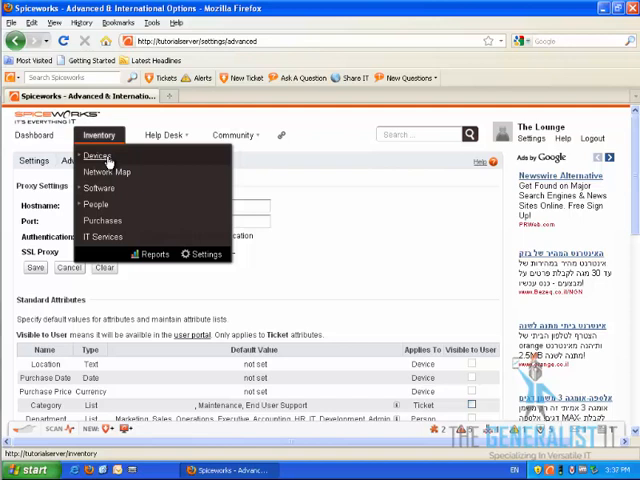
left_click(96, 156)
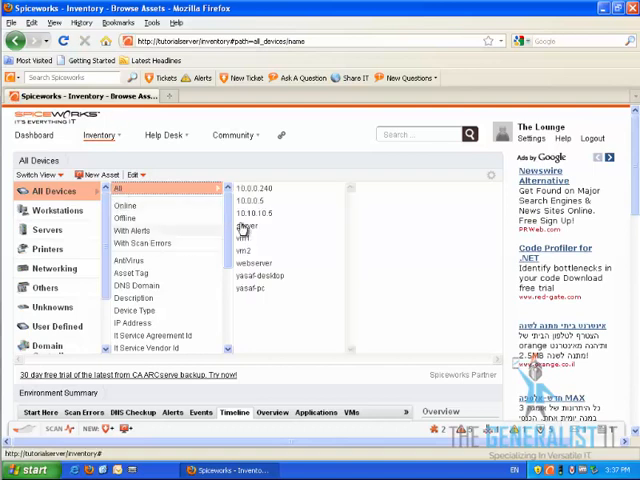
left_click(246, 228)
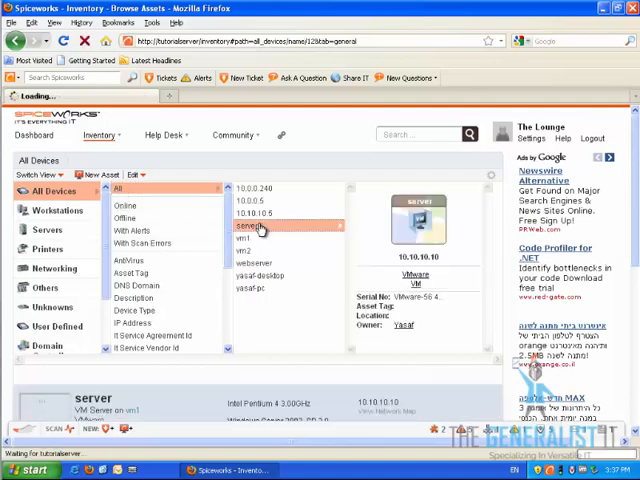
left_click(260, 228)
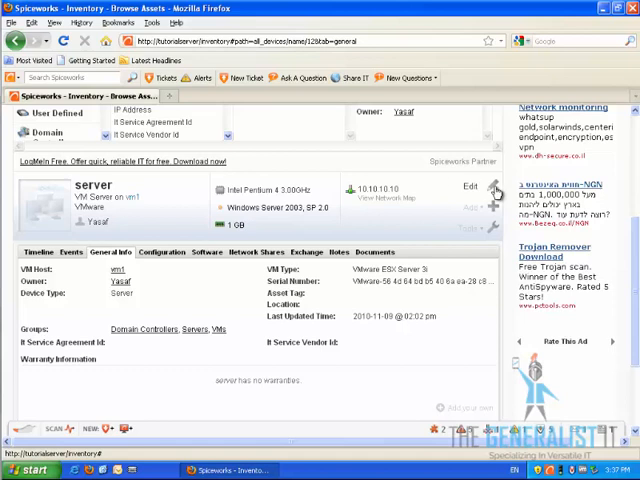
Set the server's IT Service Agreement Id and IT Service Vendor Id both to 2 and save.
left_click(468, 188)
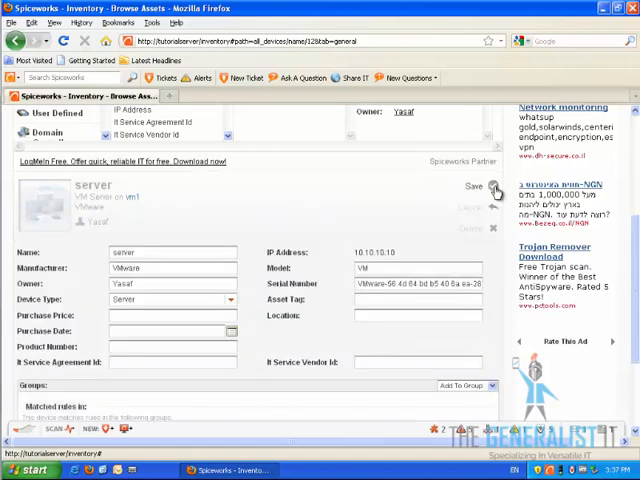
left_click(496, 188)
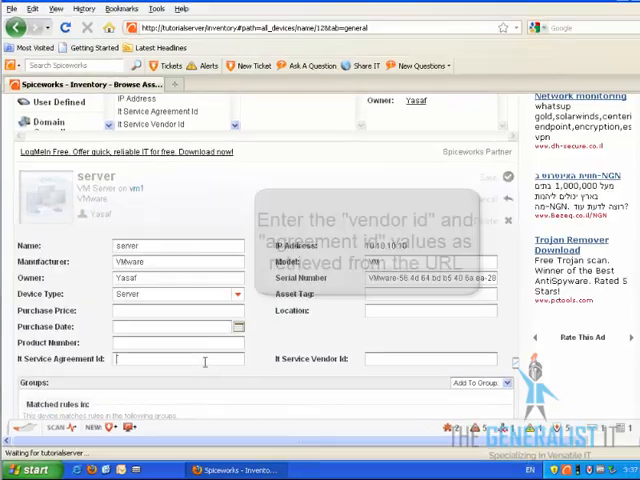
type("2")
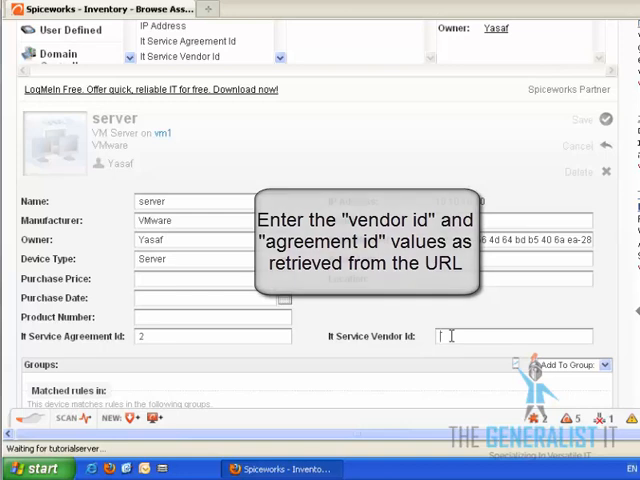
type("2")
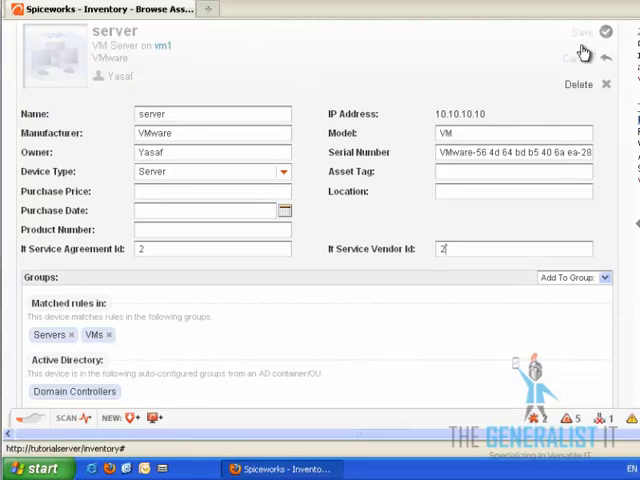
left_click(584, 32)
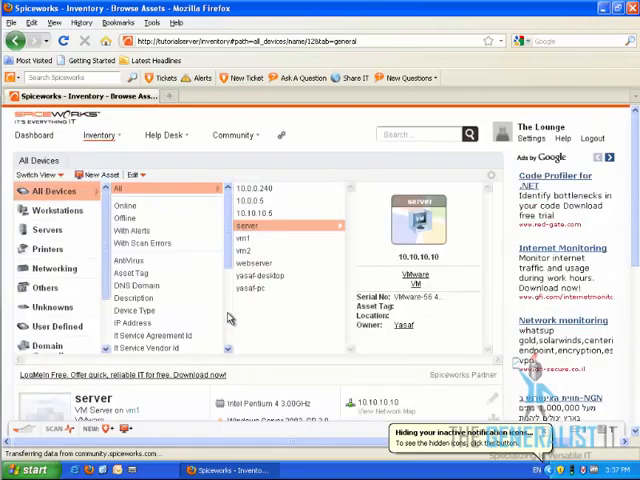
Open the Dynamic Troubleshooting Action Link settings from Manage Extensions.
left_click(160, 136)
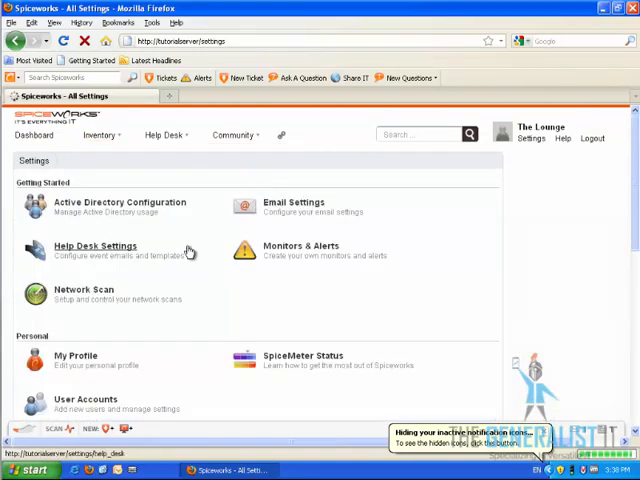
scroll("down", 3)
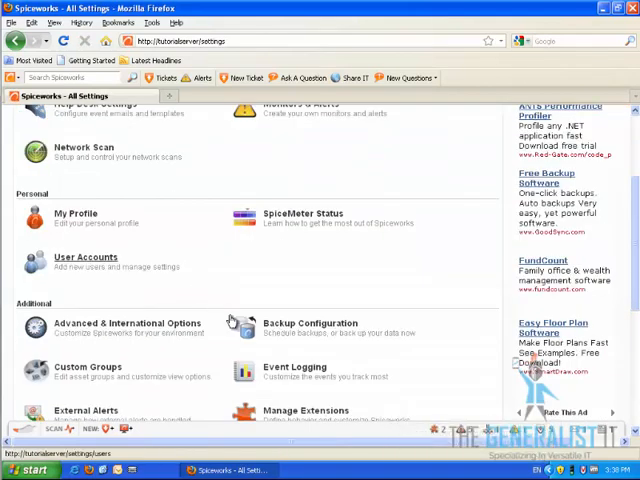
left_click(304, 410)
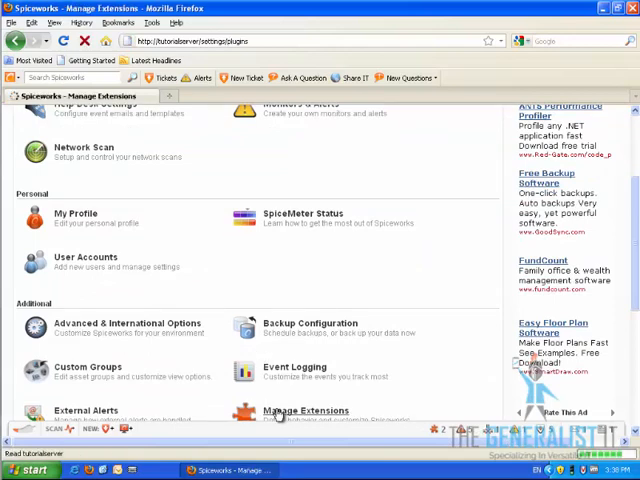
left_click(304, 410)
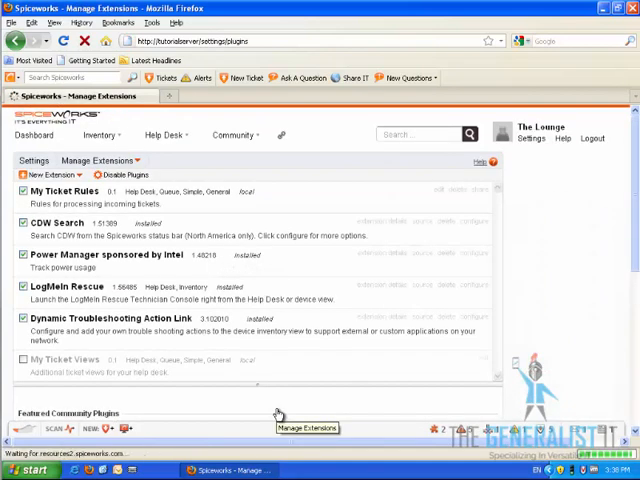
left_click(472, 316)
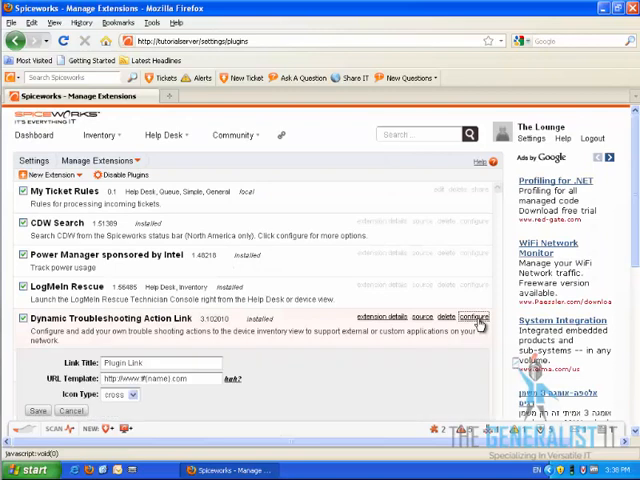
Enter 'Service Provider' as the Link Title.
scroll("down", 3)
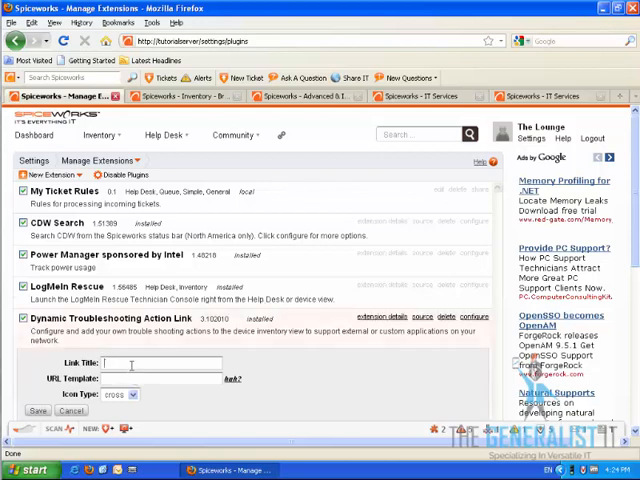
type("Service Pr")
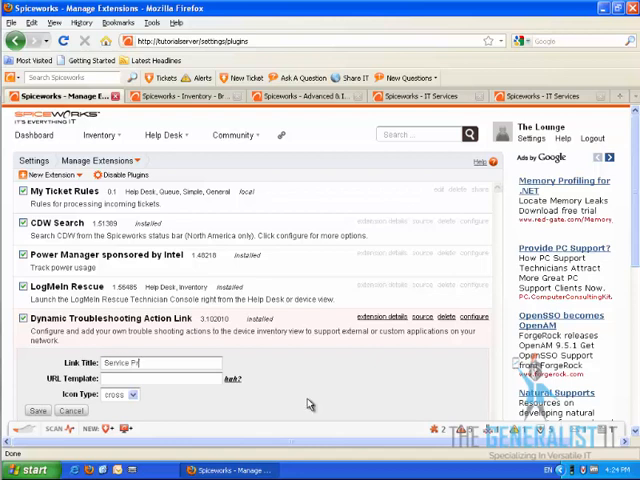
type("ovider")
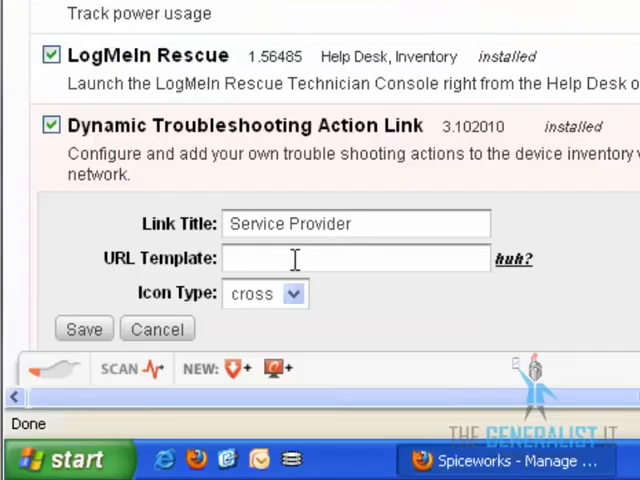
type("http://tu")
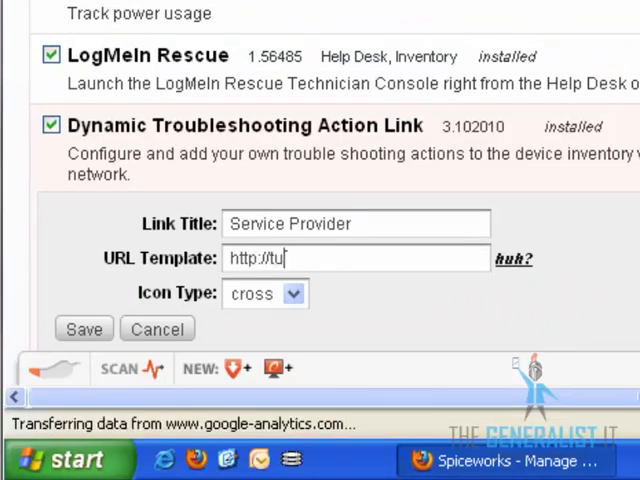
type("tori")
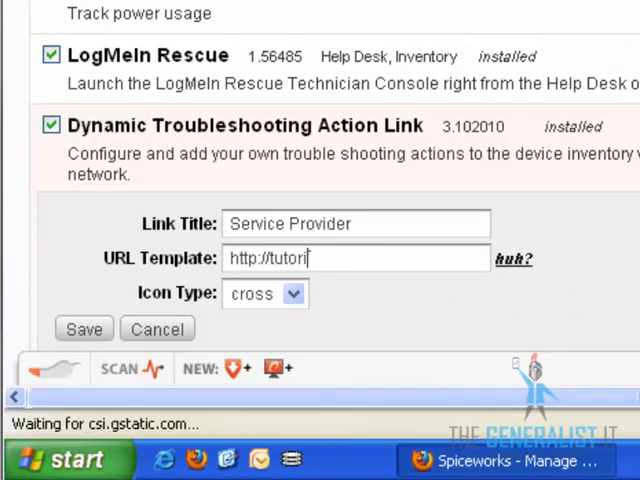
type("als")
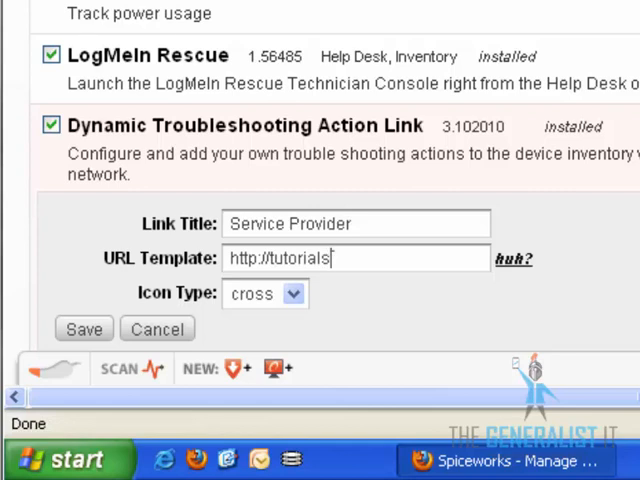
type("e")
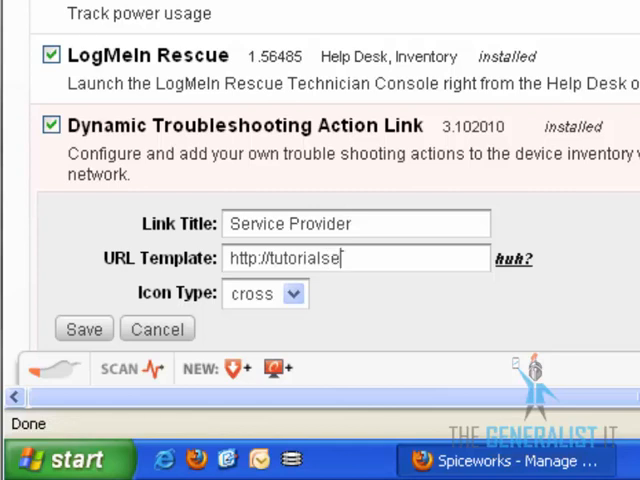
type("rver")
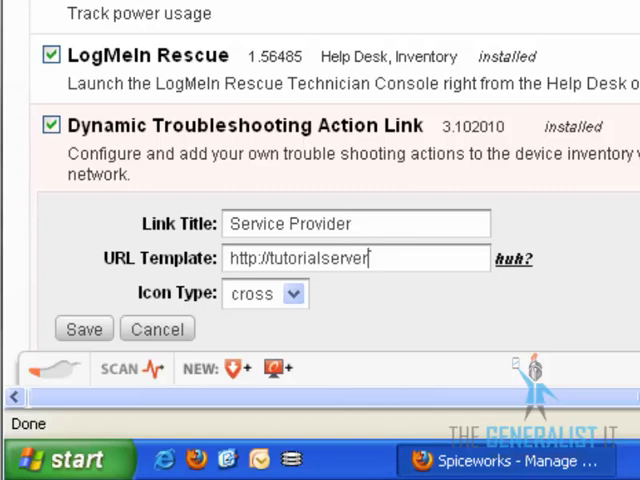
type("/")
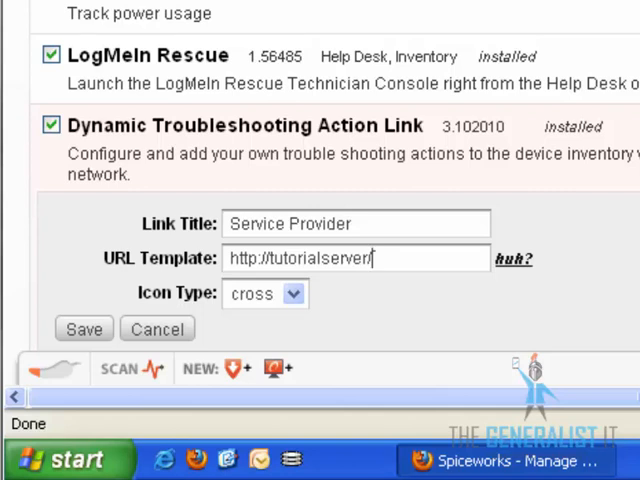
type("ve")
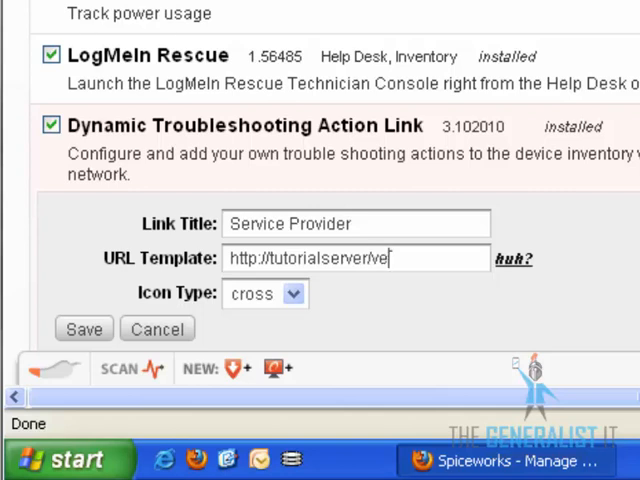
type("ndors")
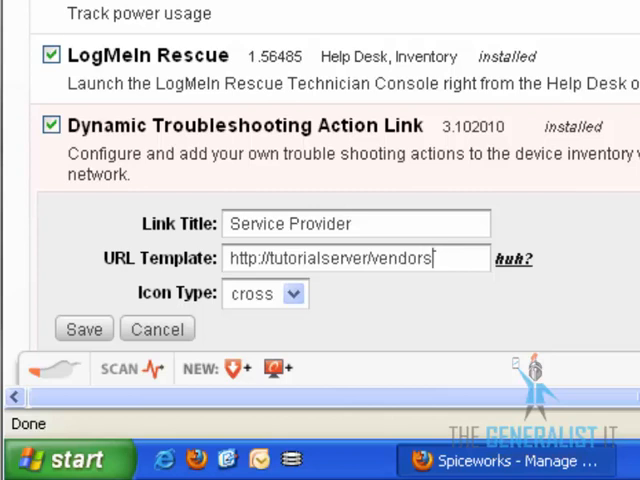
type("/")
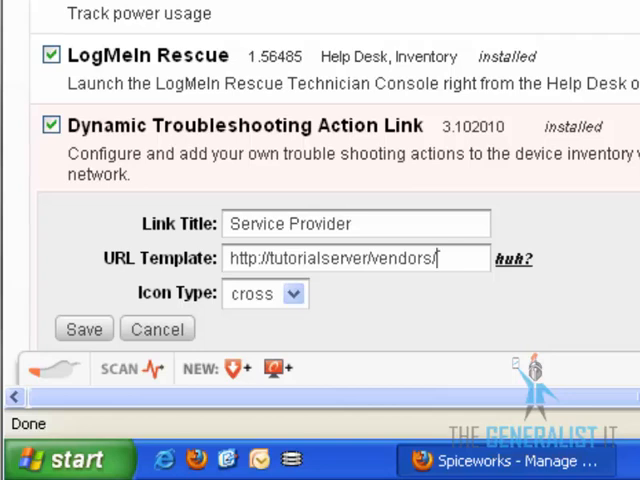
type("#{")
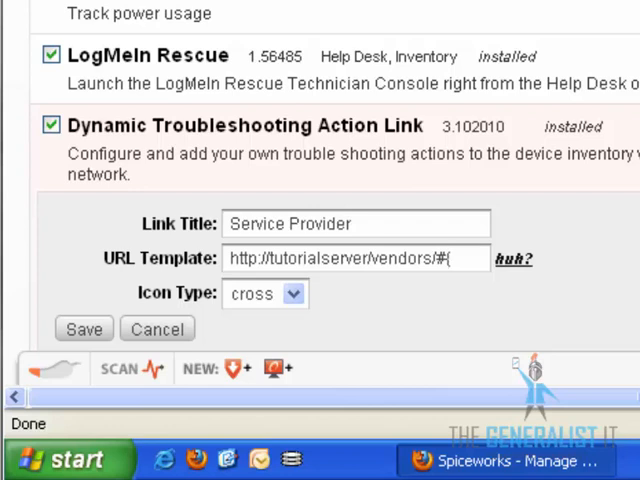
type("c_")
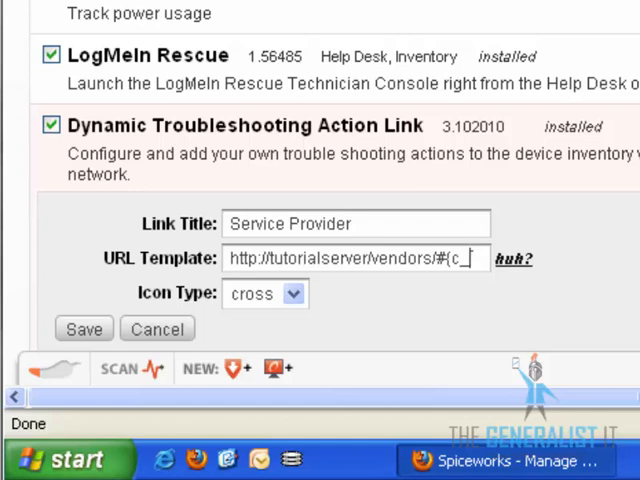
type("it_service_agreement")
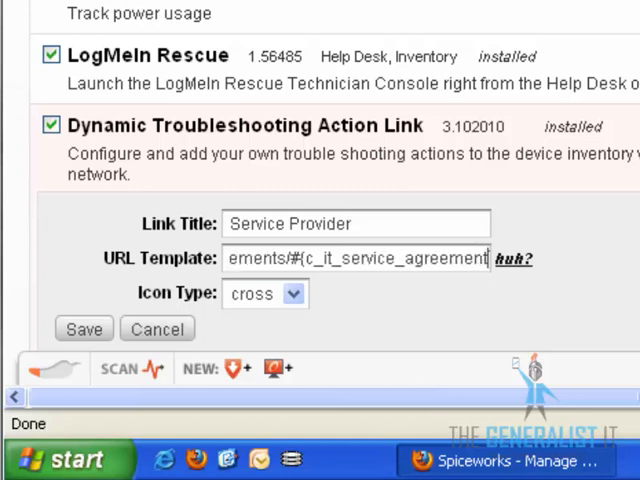
type("_")
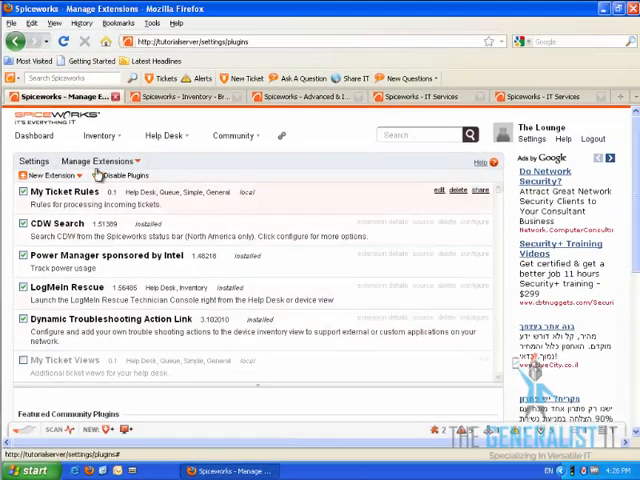
From Inventory > Devices, select the server device and launch its Service Provider troubleshooting link.
left_click(100, 136)
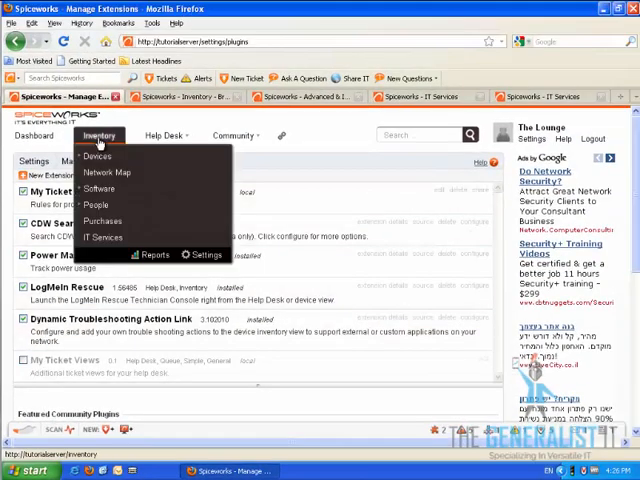
left_click(98, 156)
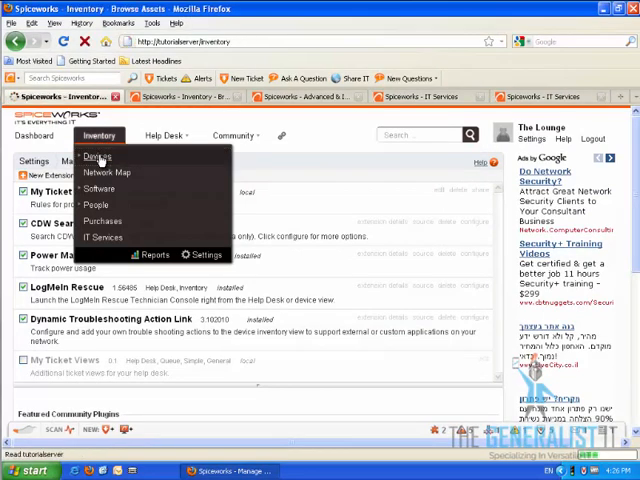
left_click(96, 158)
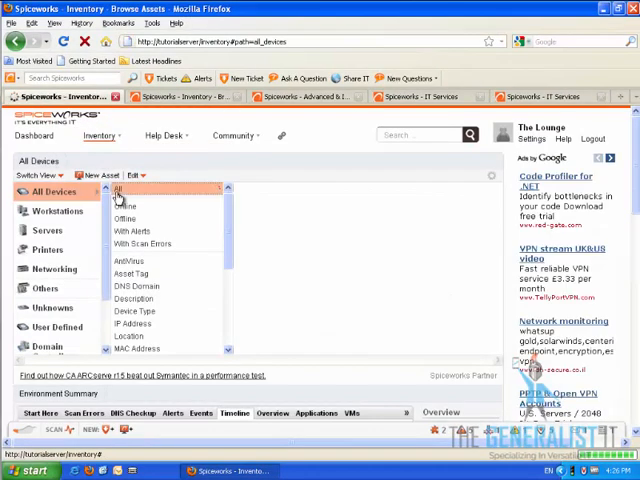
left_click(248, 156)
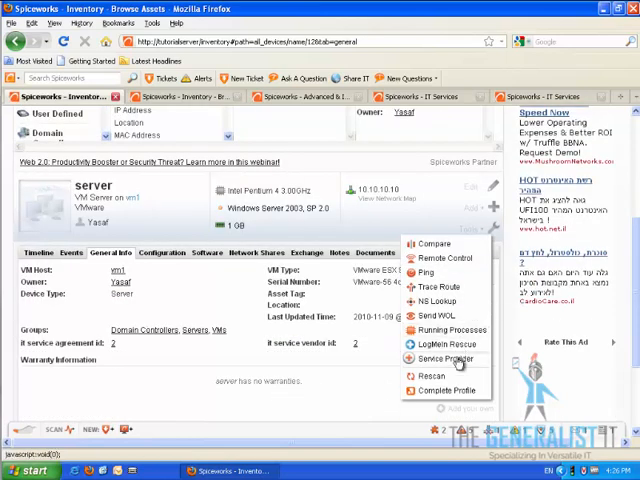
left_click(448, 358)
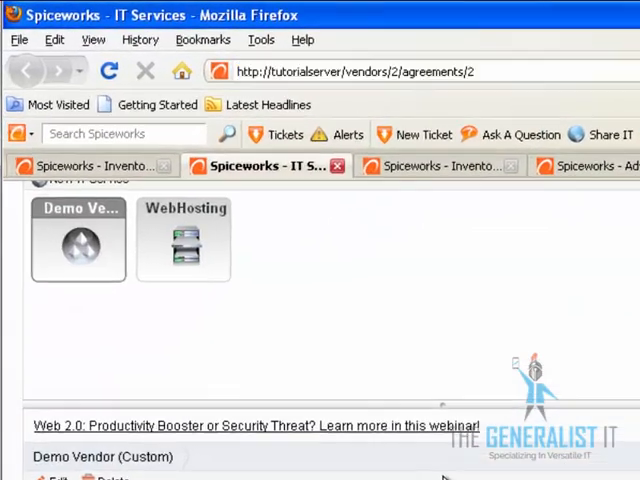
Scroll through the Demo Vendor (Custom) IT service agreement details on the opened page.
scroll("down", 3)
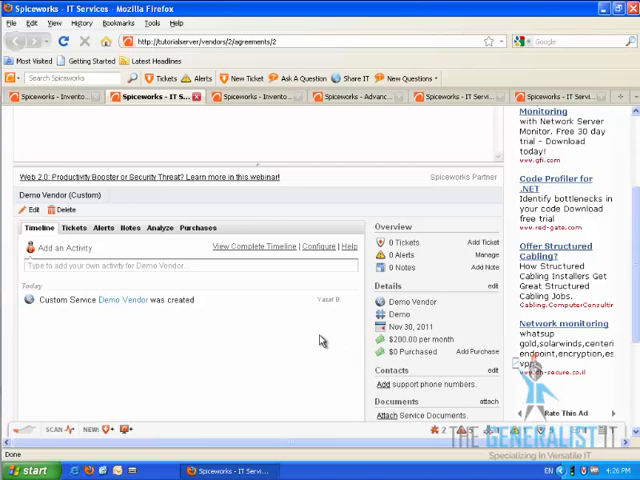
scroll("up", 3)
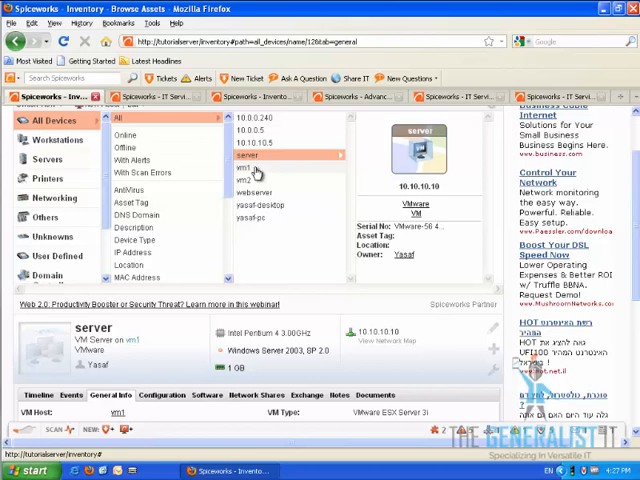
Edit the vm1 device's IT service agreement id to 1 and save the details.
left_click(250, 168)
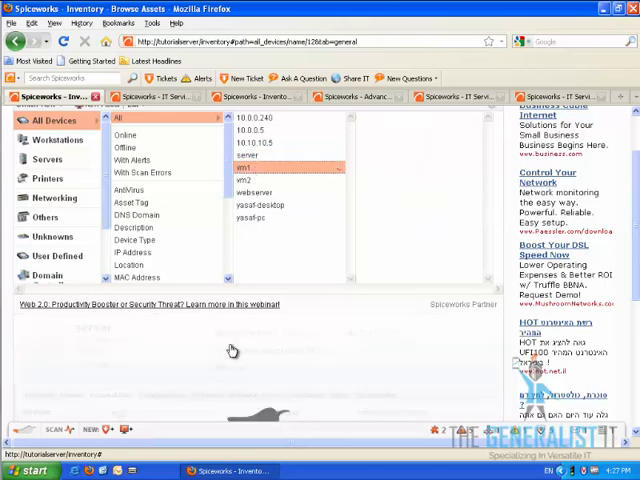
left_click(254, 168)
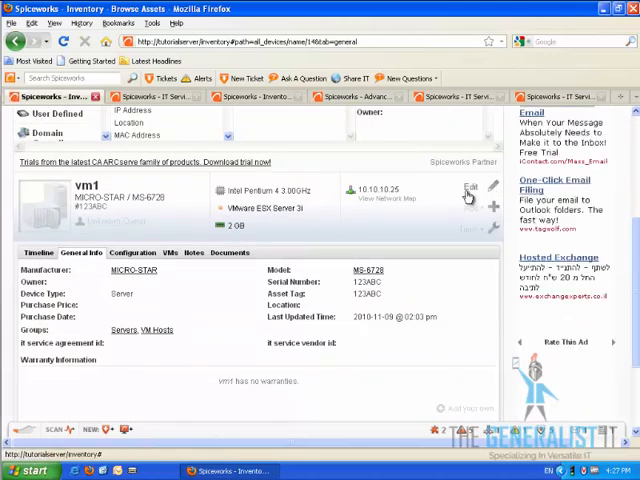
left_click(470, 188)
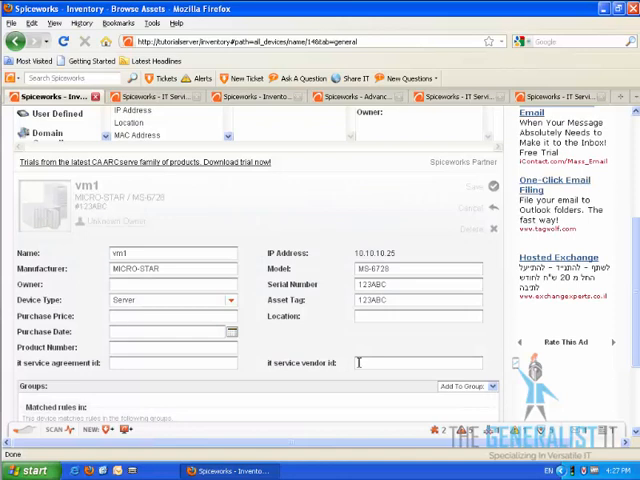
type("1")
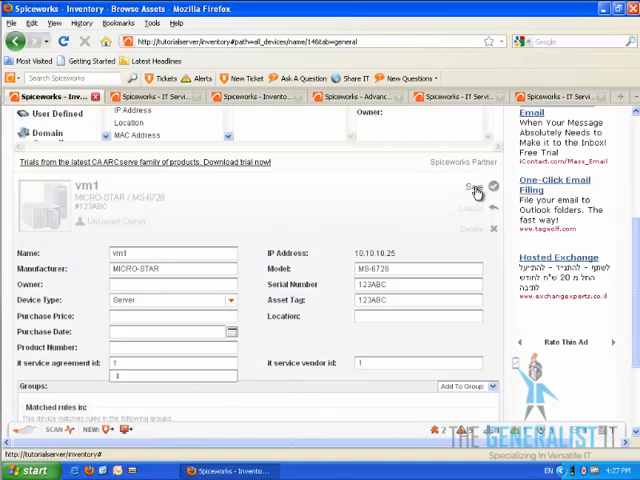
left_click(492, 188)
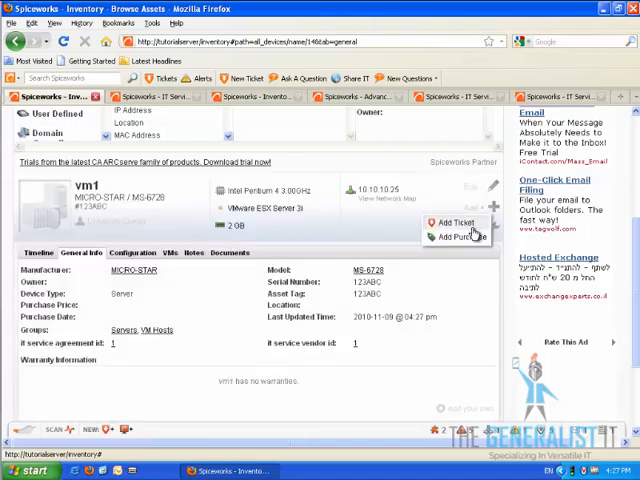
Launch vm1's Service Provider link to reach its WebHosting IT service page.
left_click(452, 236)
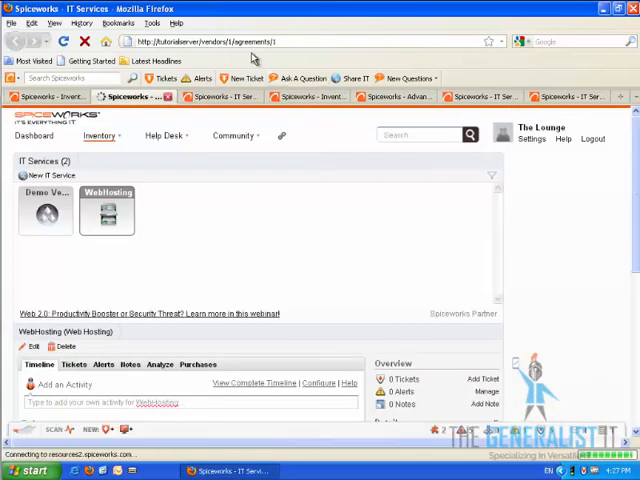
left_click(108, 210)
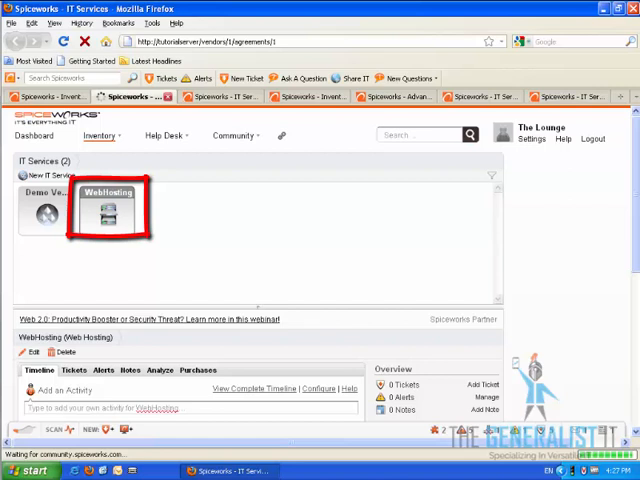